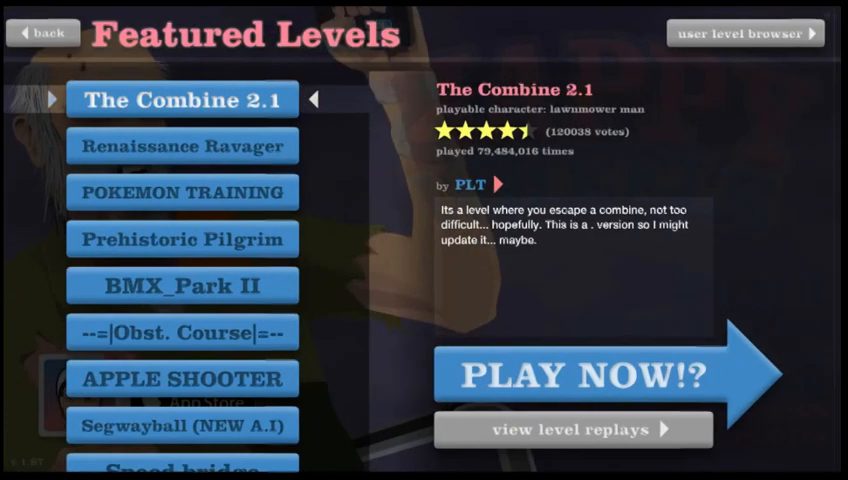
- Leave Featured Levels for the User Submitted Levels browser sorted by play count
left_click(744, 32)
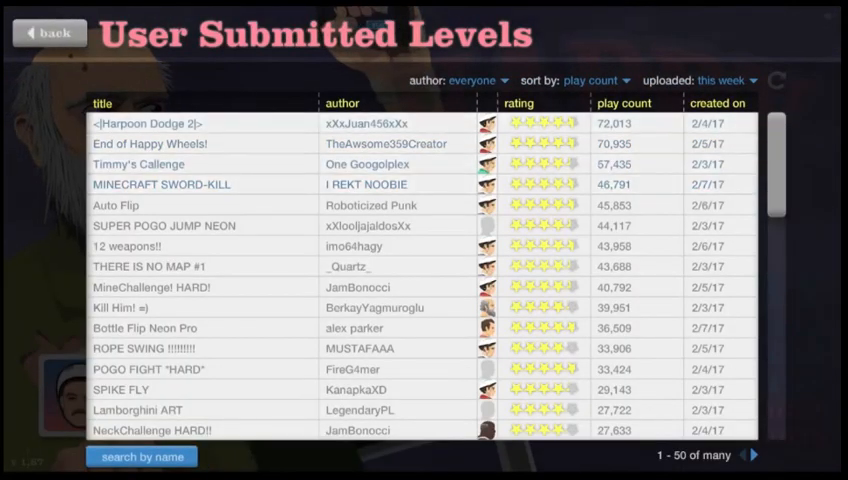
left_click(590, 80)
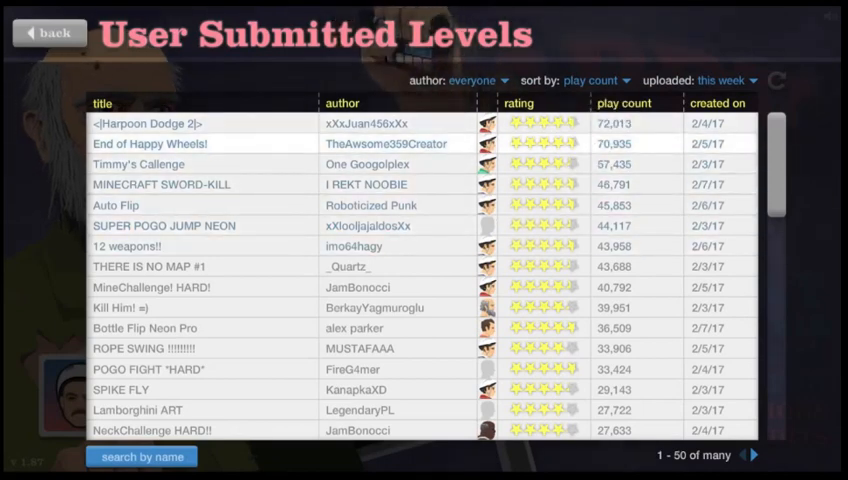
- Expand the details and author comments of 'THERE IS NO MAP #1' by _Quartz_
left_click(160, 184)
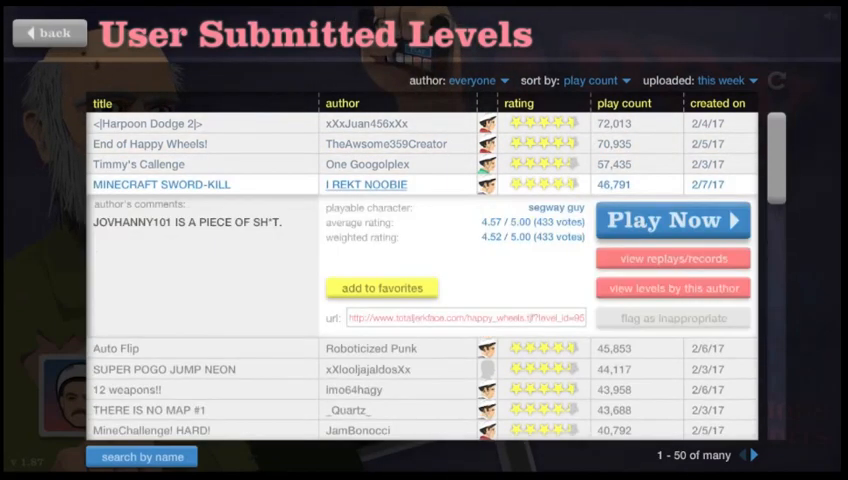
left_click(672, 220)
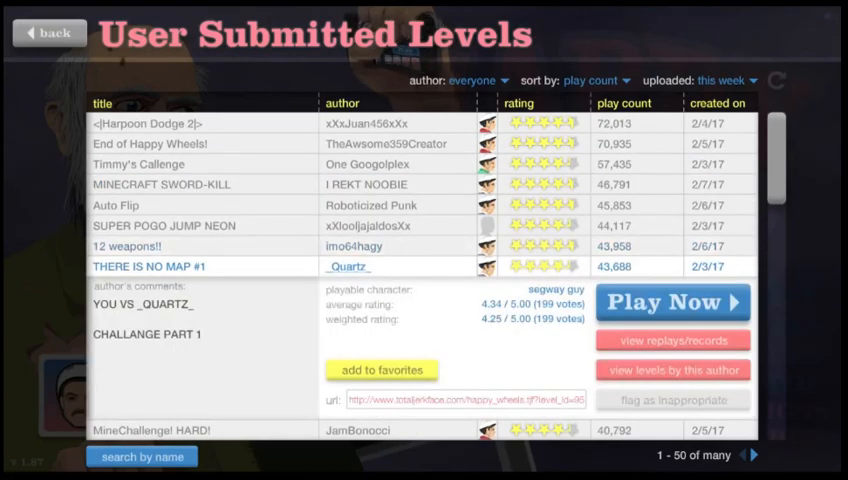
- Play 'Kill Him! =)' by BerkayYagmuroglu and pause it on the in-game level menu
scroll("down", 3)
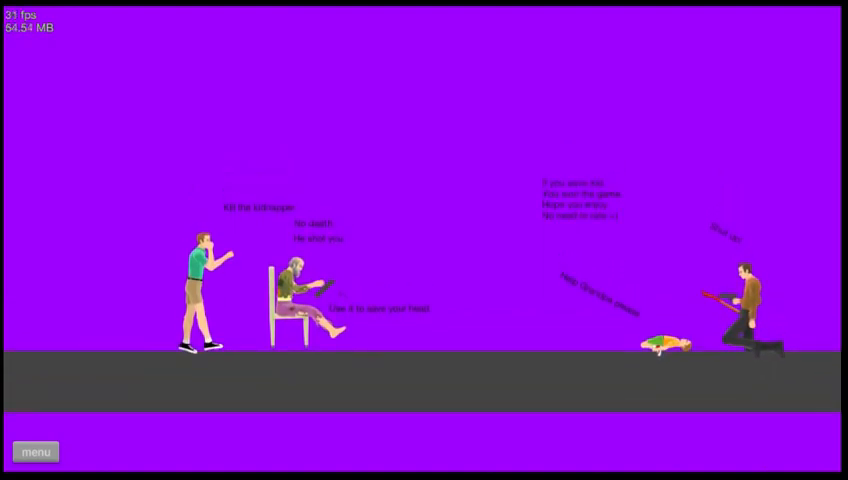
left_click(36, 452)
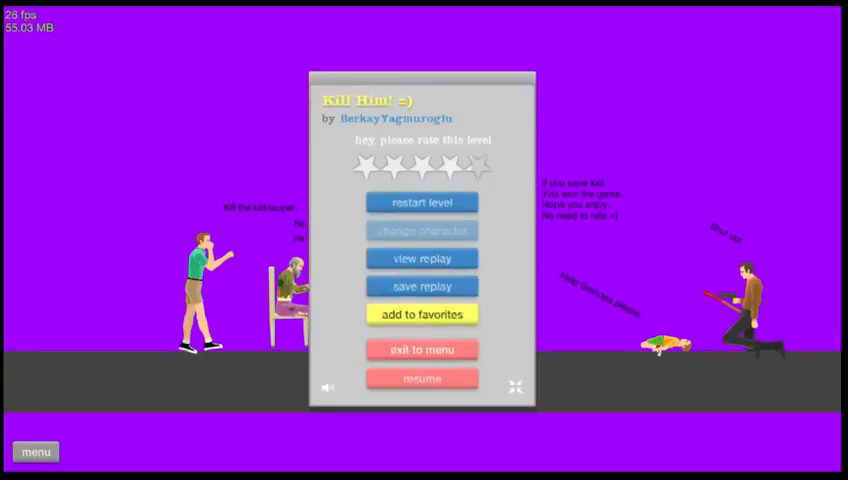
- Exit to the list, win ROPE SWING by MUSTAFAAA in 27.63 seconds and rate it five stars
left_click(420, 348)
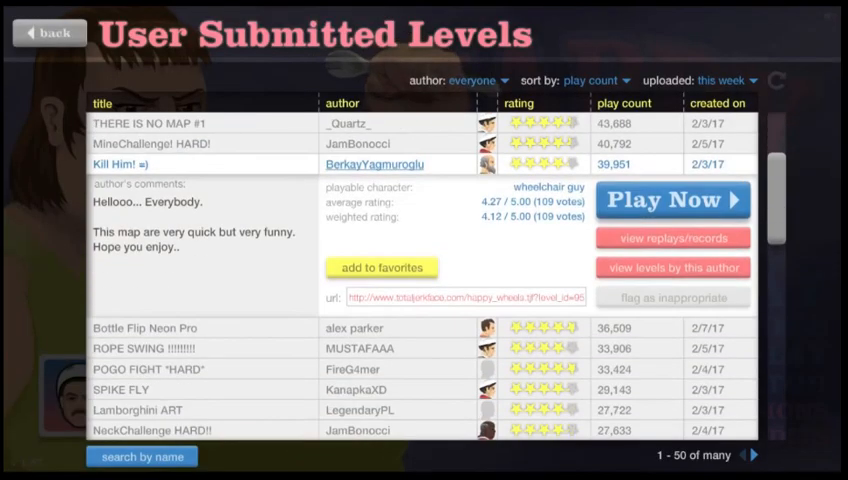
left_click(672, 200)
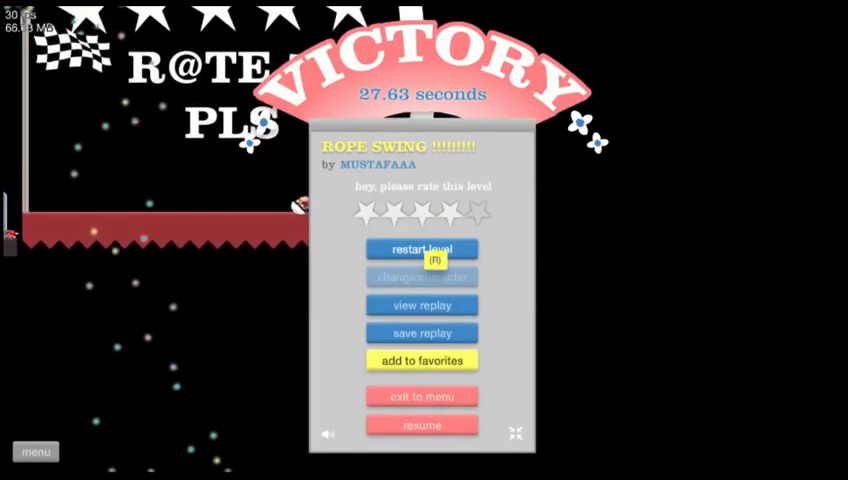
left_click(484, 208)
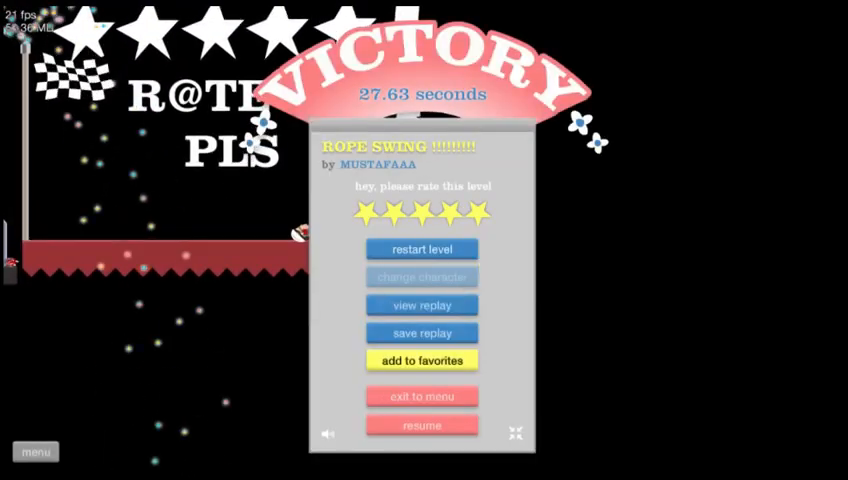
- Return to the user levels list and launch a level to reach character selection
left_click(420, 396)
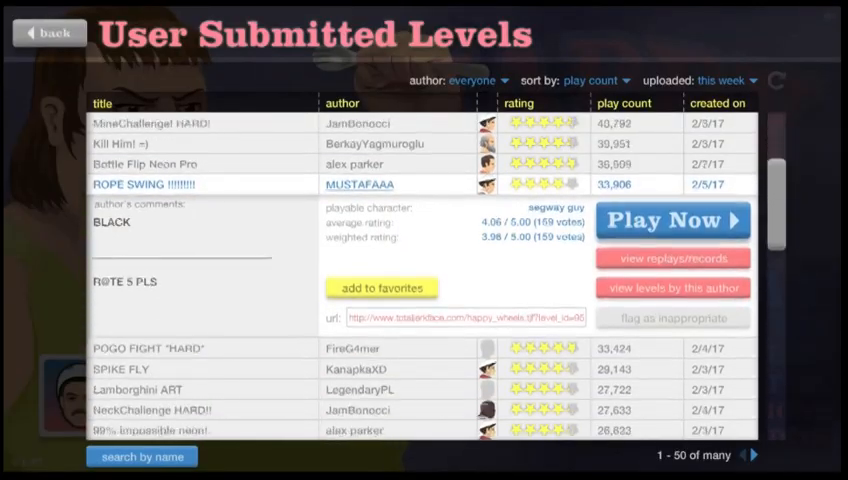
scroll("up", 3)
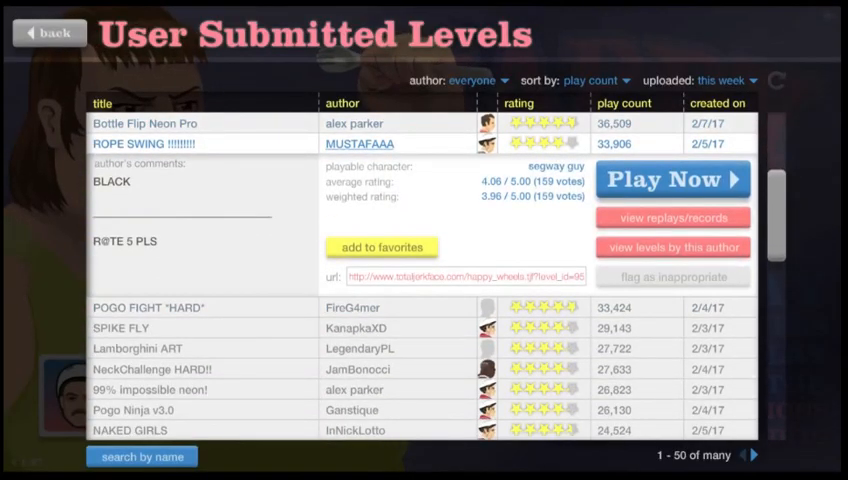
scroll("down", 3)
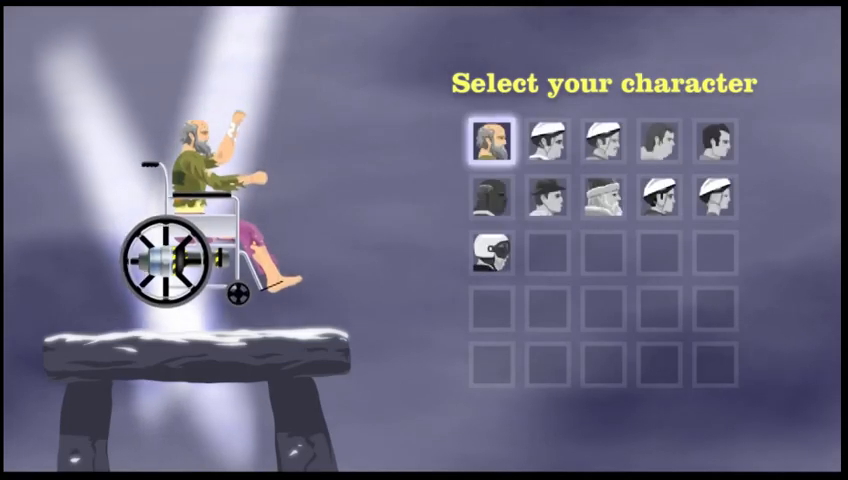
- Choose a character, play POGO FIGHT *HARD* by FireG4mer and pause on its level menu
left_click(490, 136)
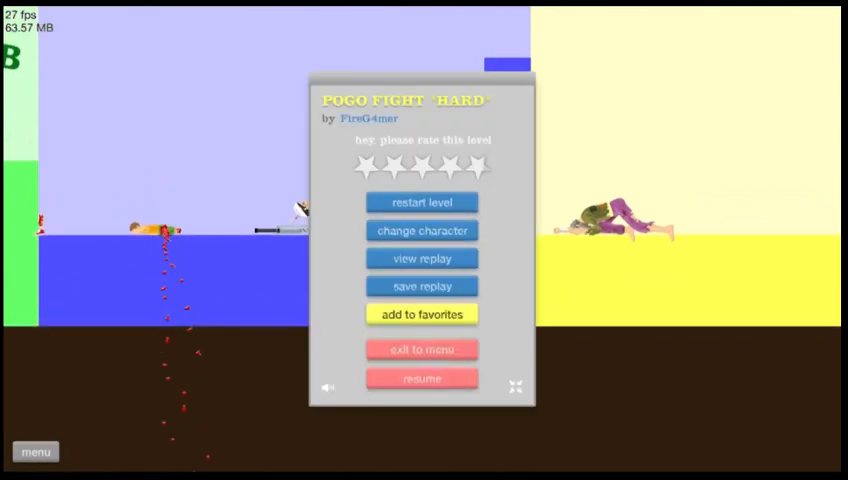
- Resume POGO FIGHT *HARD* into the orange-and-pink section and pause again
left_click(420, 378)
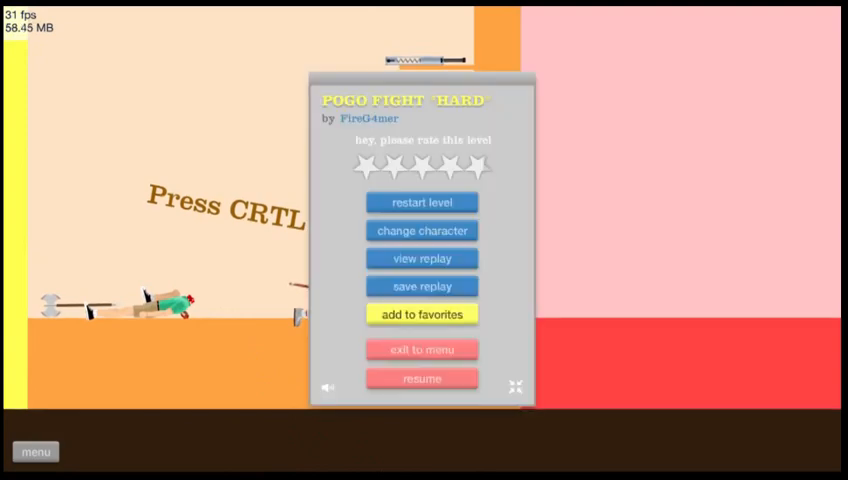
left_click(420, 378)
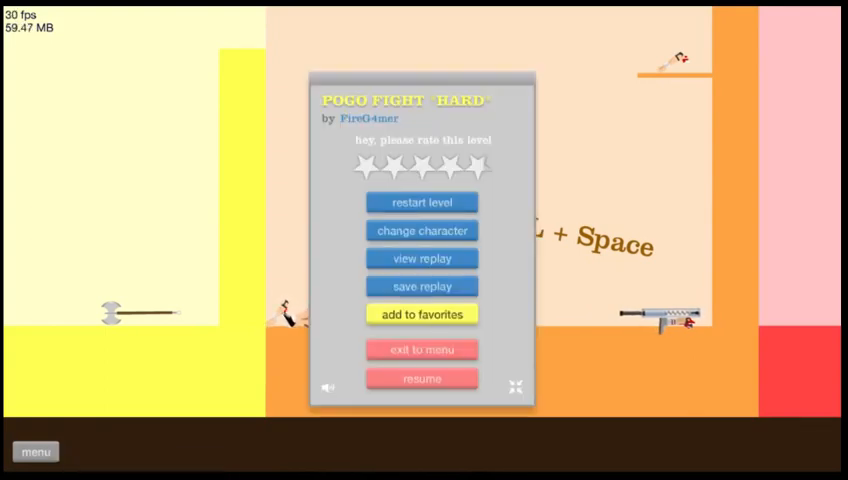
- Exit to the levels browser and switch the expanded details from POGO FIGHT to SPIKE FLY
left_click(422, 348)
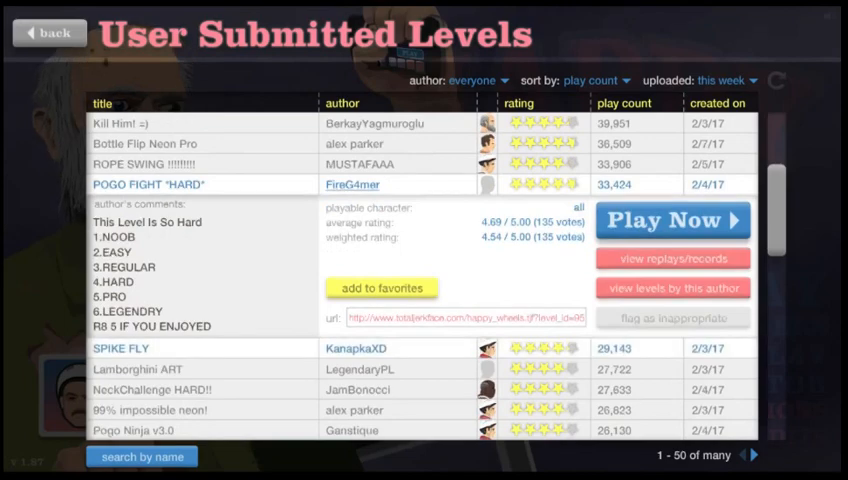
scroll("down", 3)
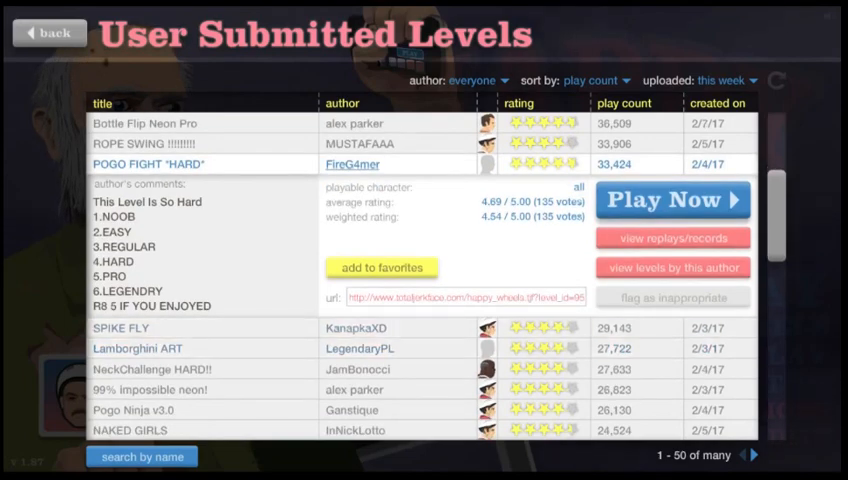
left_click(150, 164)
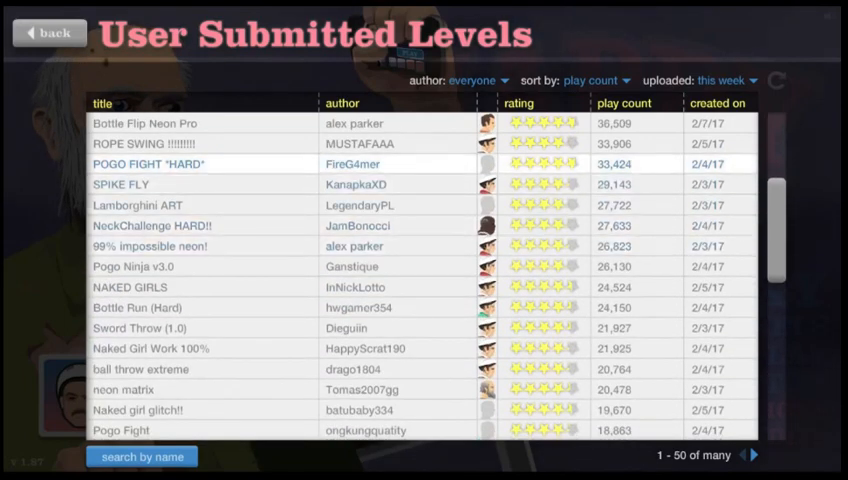
left_click(122, 184)
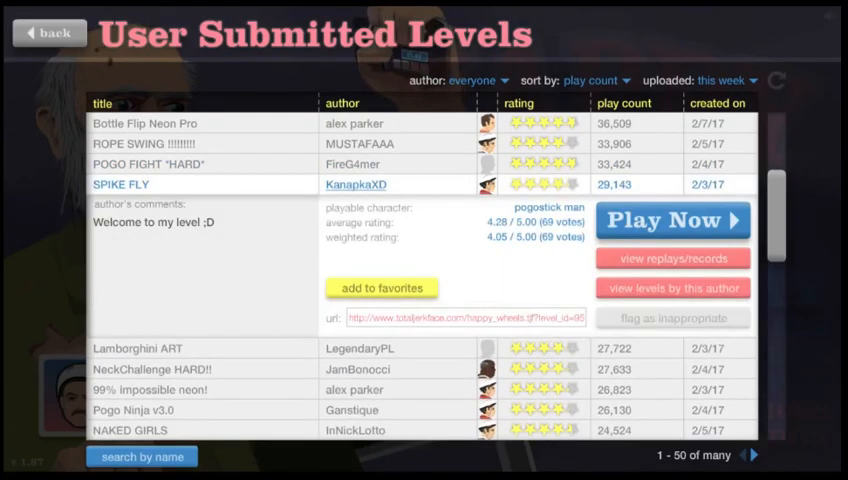
- Start SPIKE FLY by KanapkaXD and pause on its level menu after crashing
left_click(672, 220)
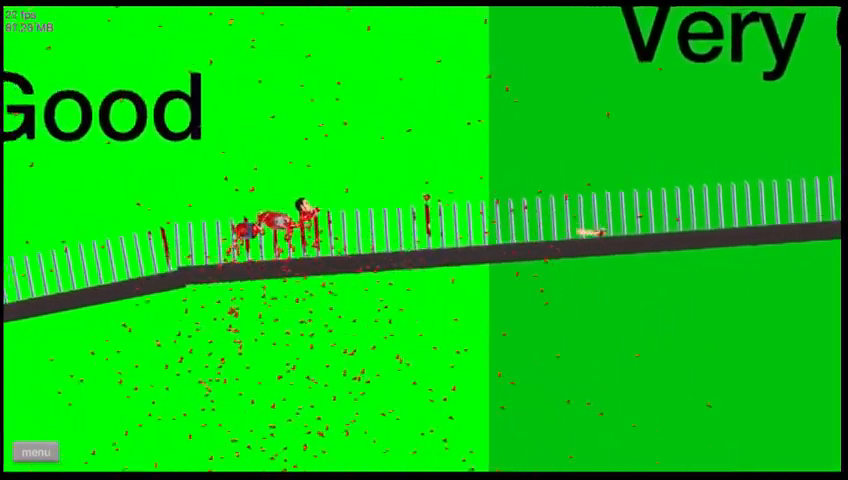
left_click(36, 452)
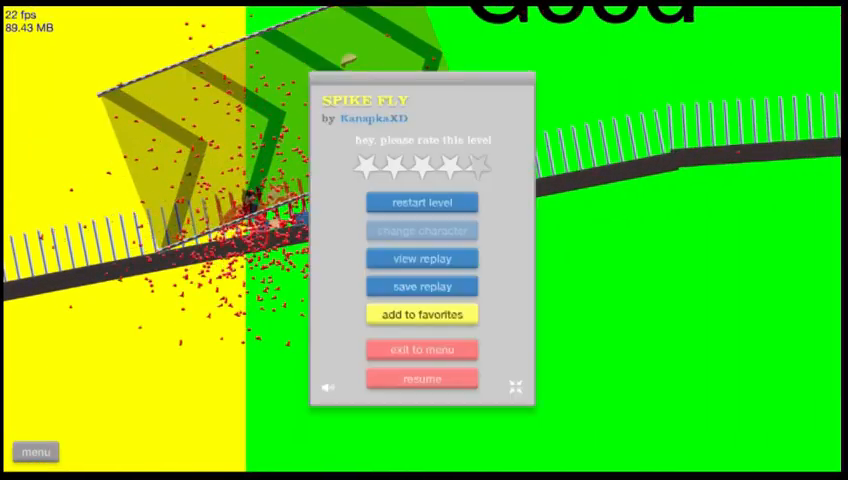
left_click(420, 202)
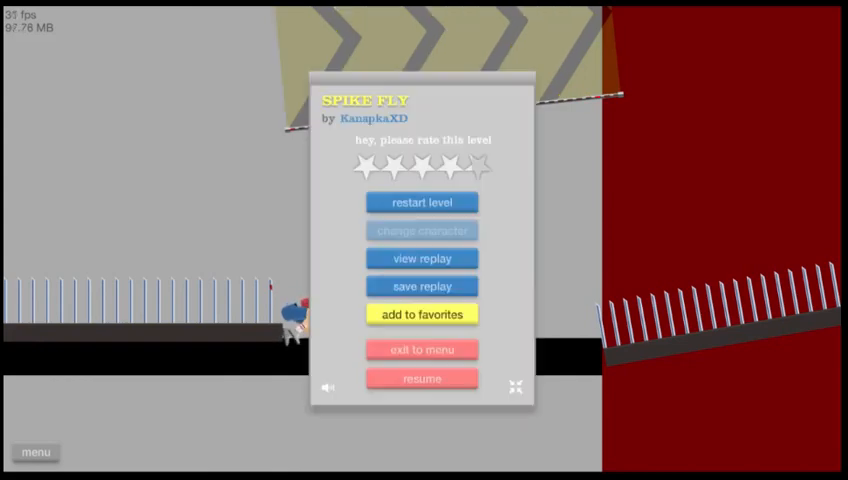
left_click(420, 378)
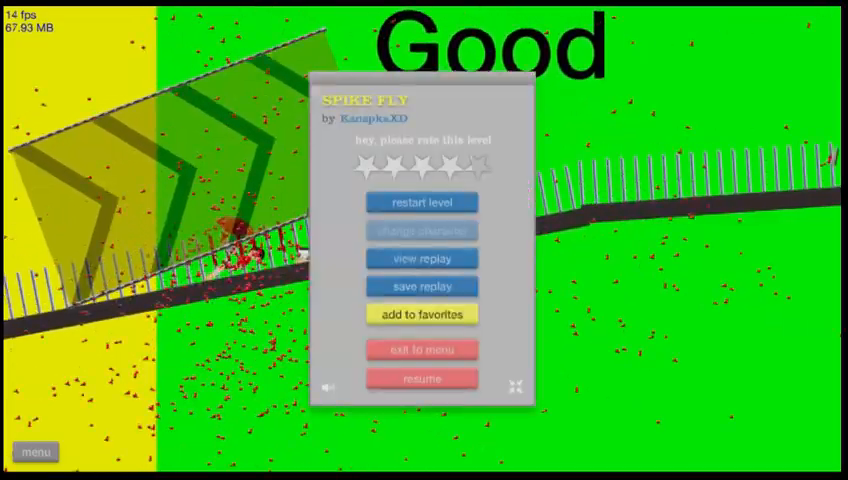
- Restart SPIKE FLY, win in 5.27 seconds and rate it four stars
left_click(420, 202)
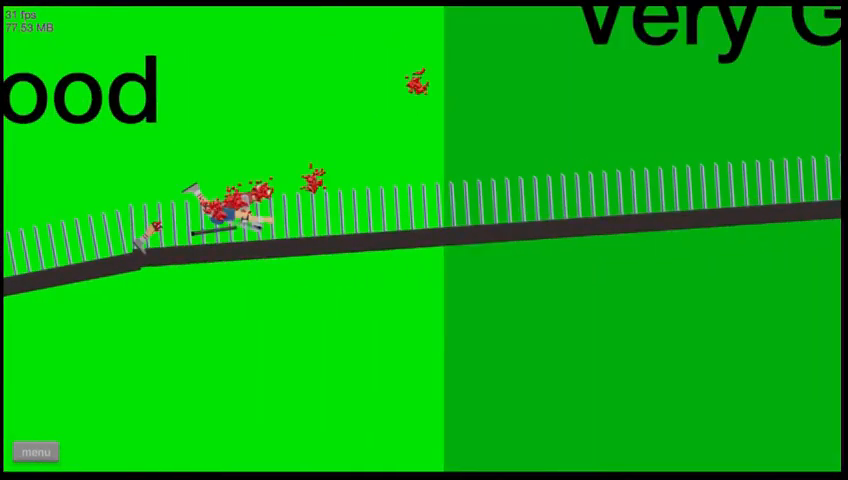
left_click(36, 452)
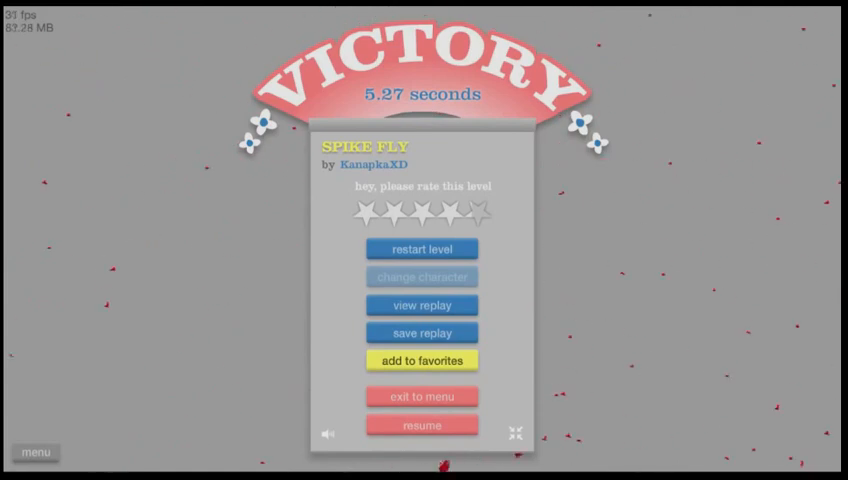
left_click(452, 210)
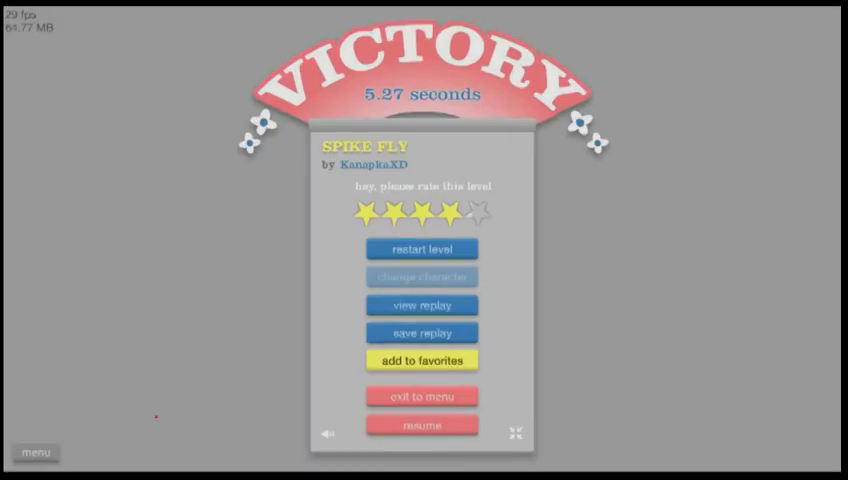
- Exit the level back to the User Submitted Levels list
left_click(420, 396)
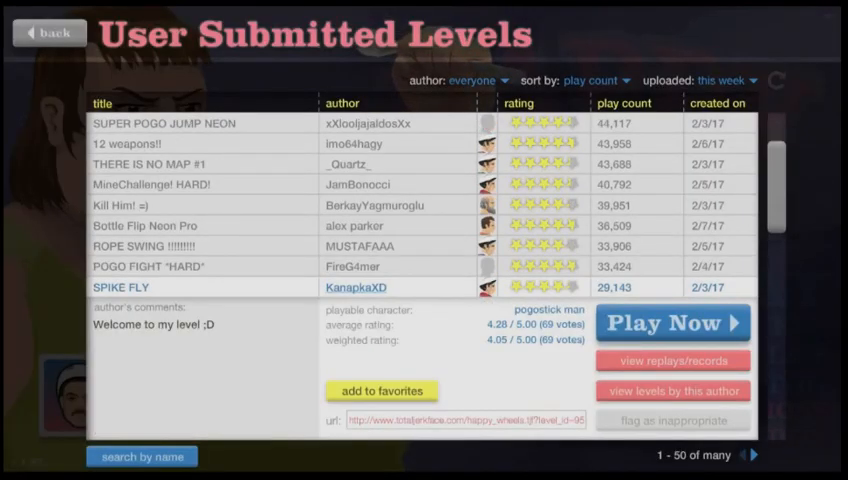
scroll("down", 3)
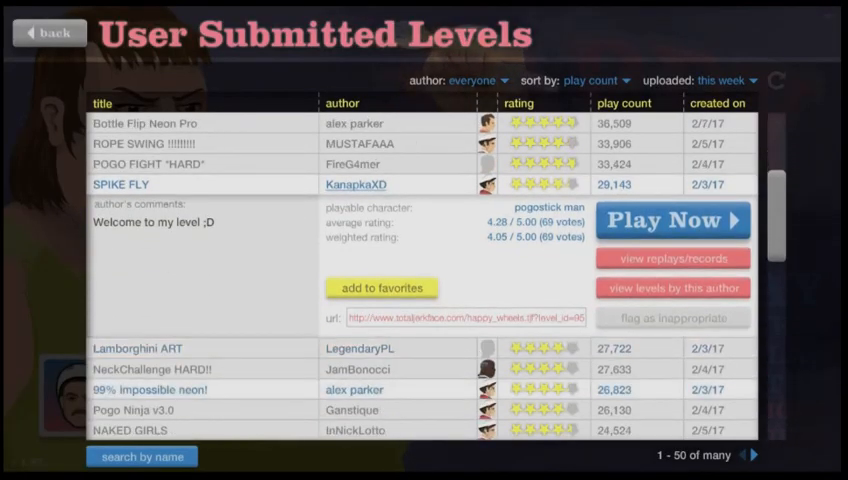